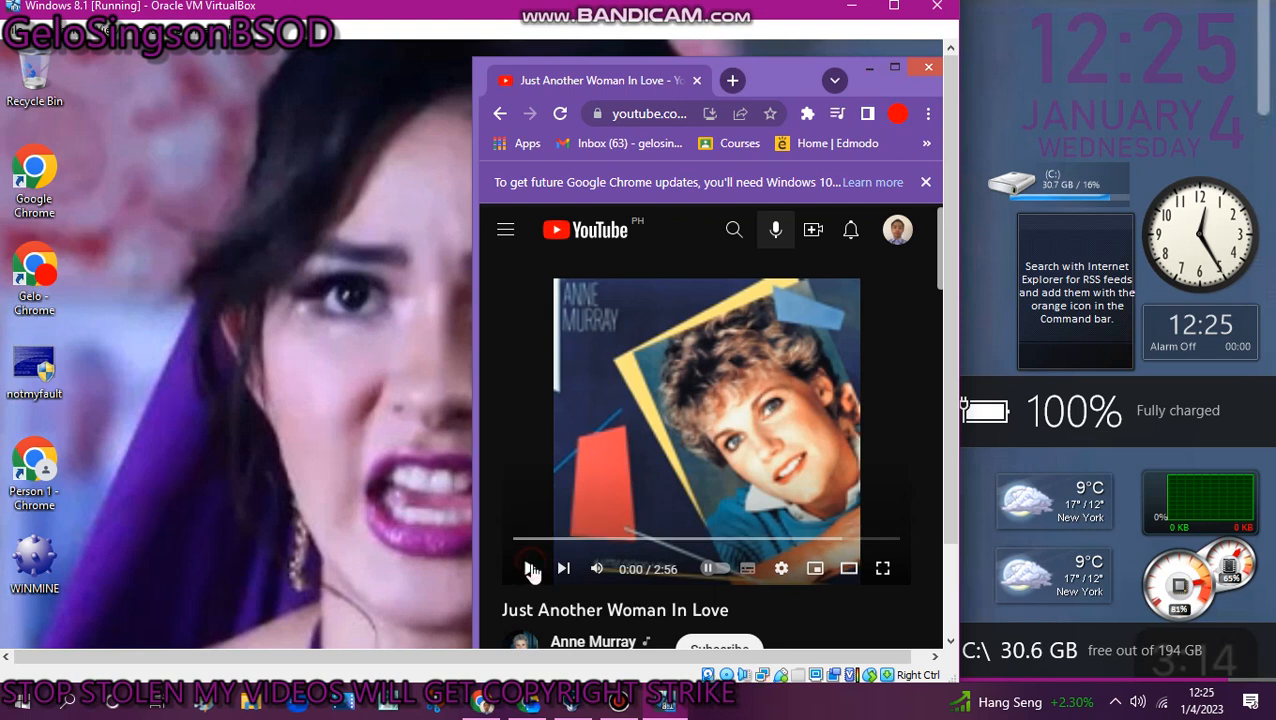
- Launch NotMyFault from its desktop icon in the Windows 8.1 VM
{"action": "left_click", "coordinate": [530, 568]}
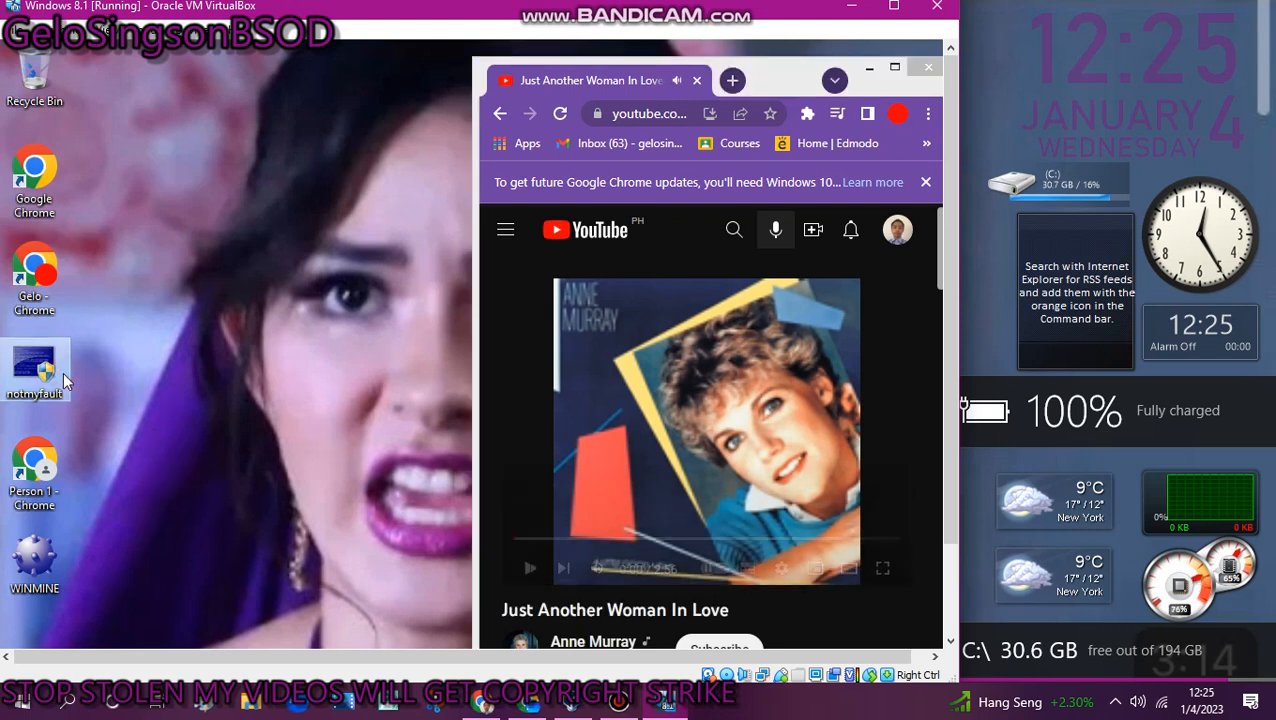
{"action": "mouse_move", "coordinate": [36, 370]}
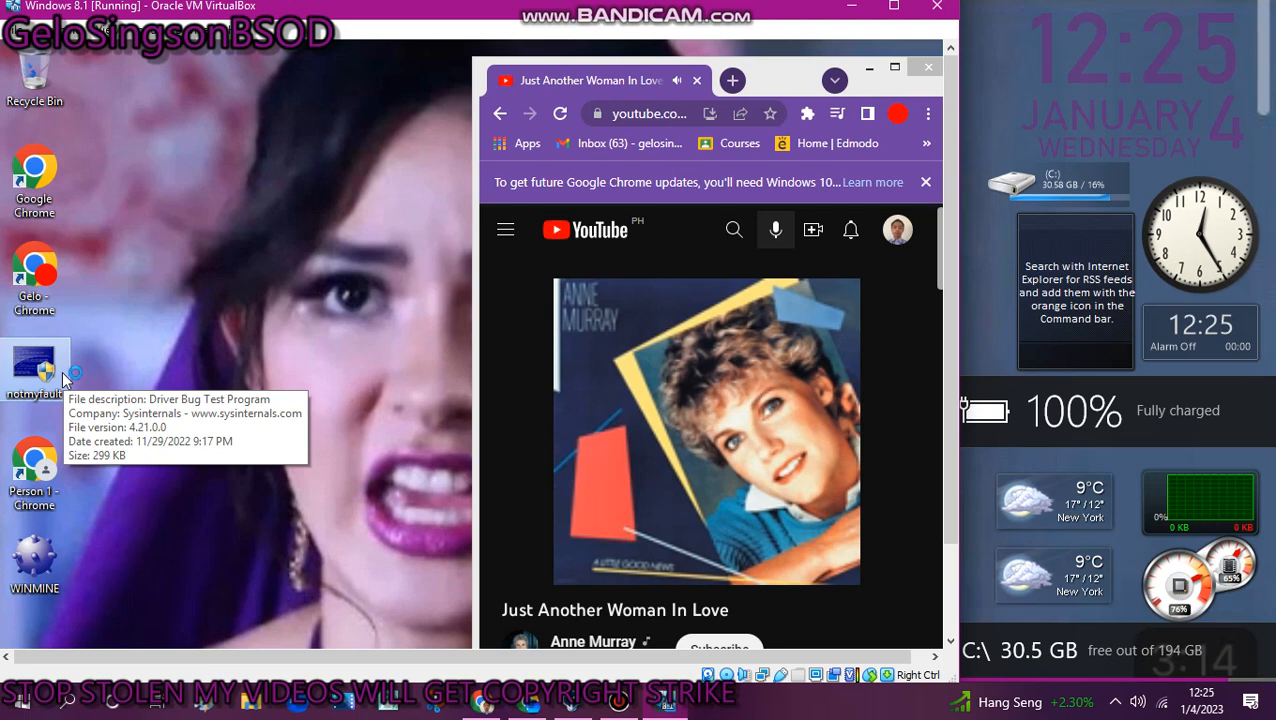
{"action": "double_click", "coordinate": [36, 370]}
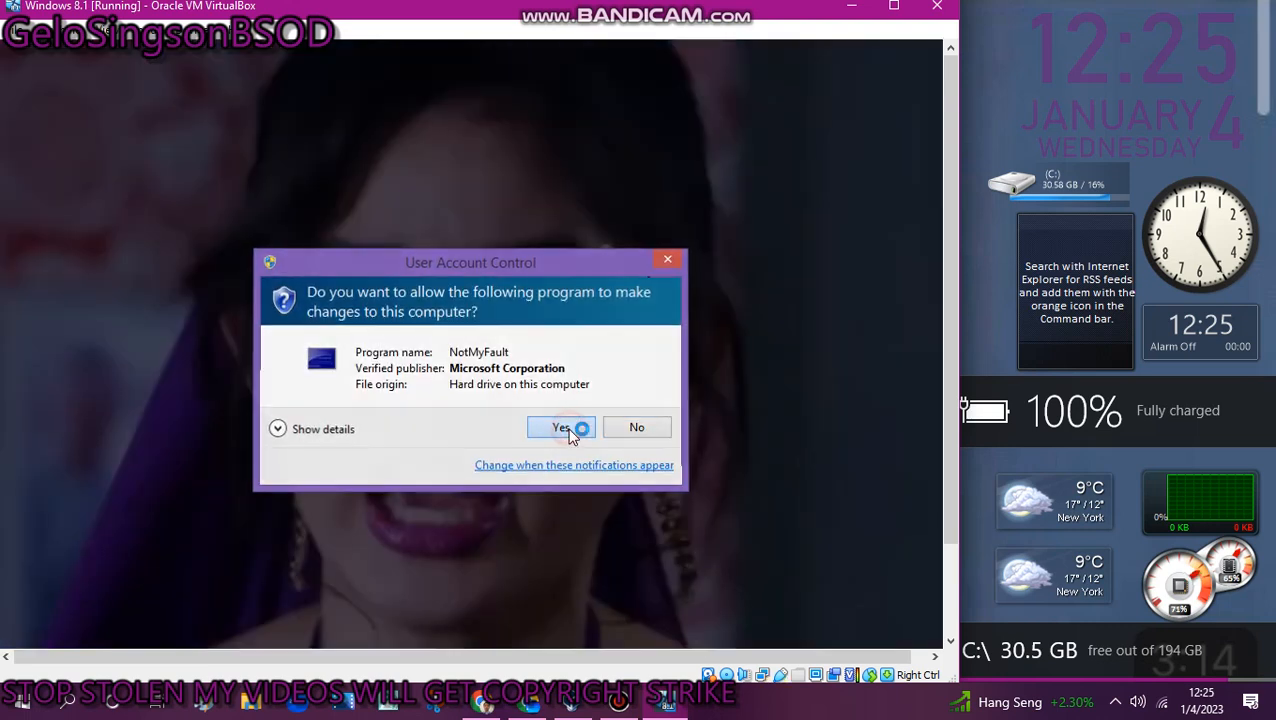
- Grant administrator rights, select the Hardcoded breakpoint crash type and trigger the crash
{"action": "left_click", "coordinate": [560, 428]}
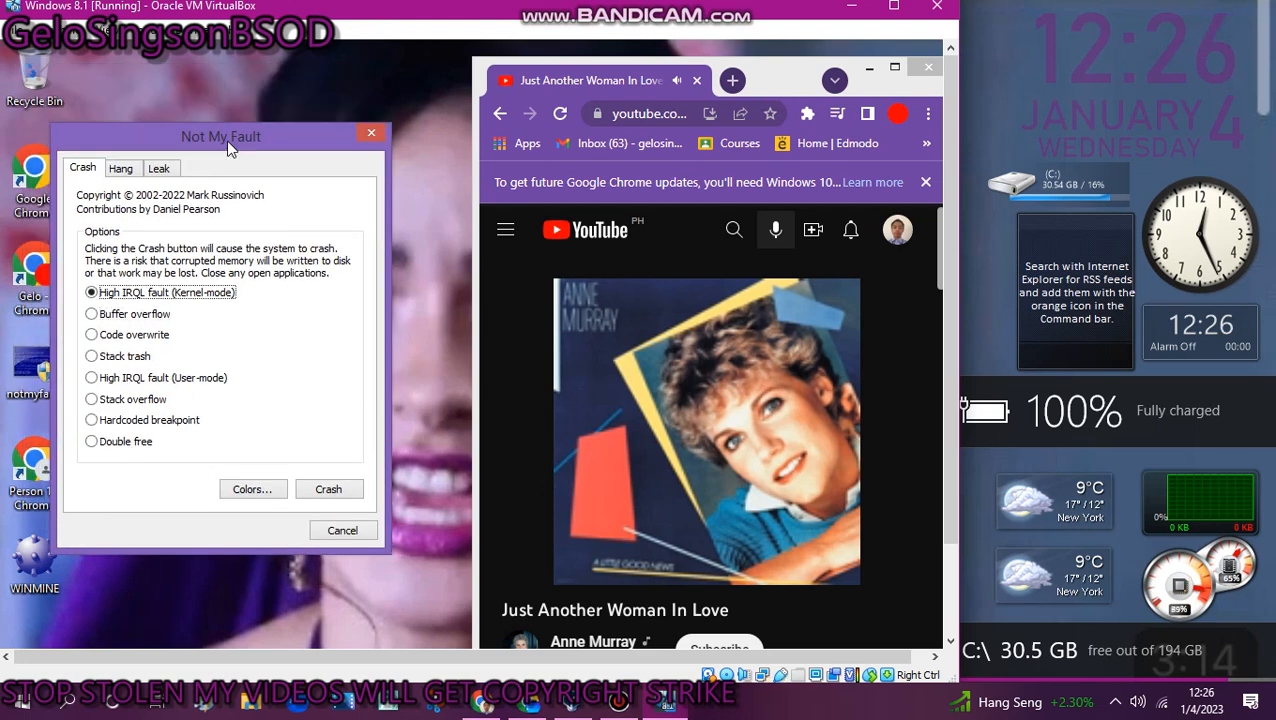
{"action": "left_click", "coordinate": [92, 376]}
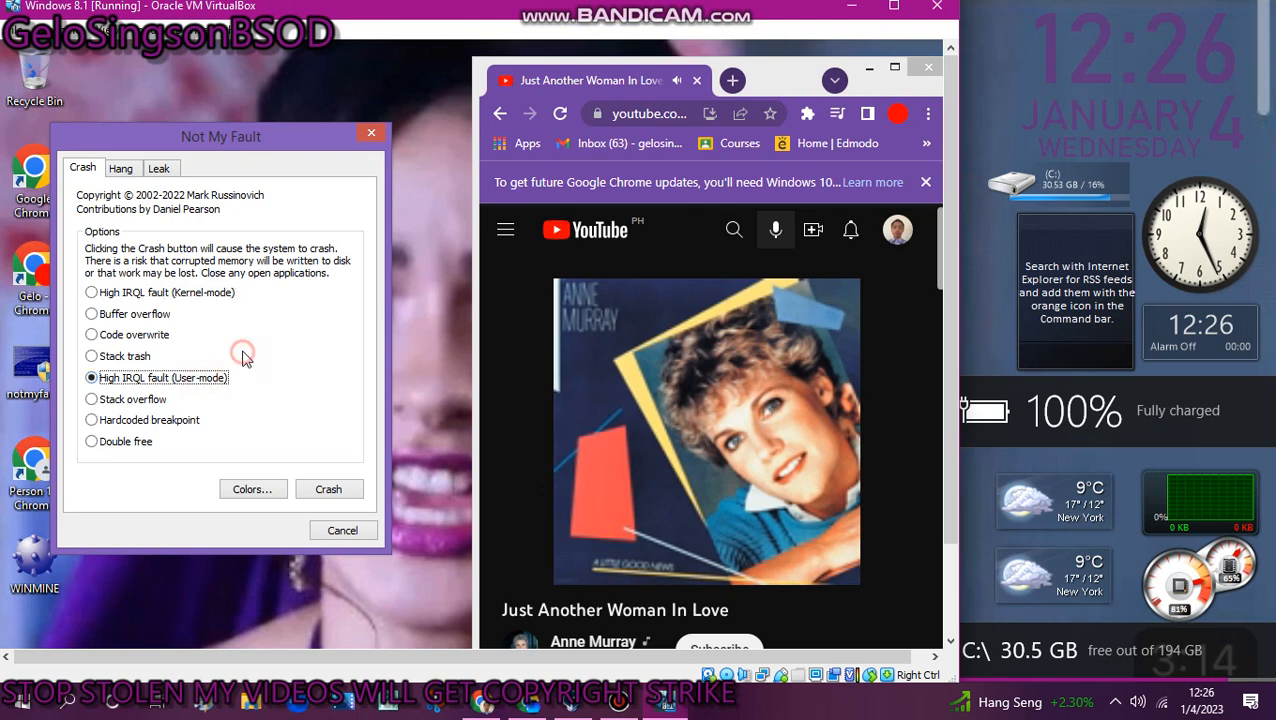
{"action": "left_click", "coordinate": [92, 420]}
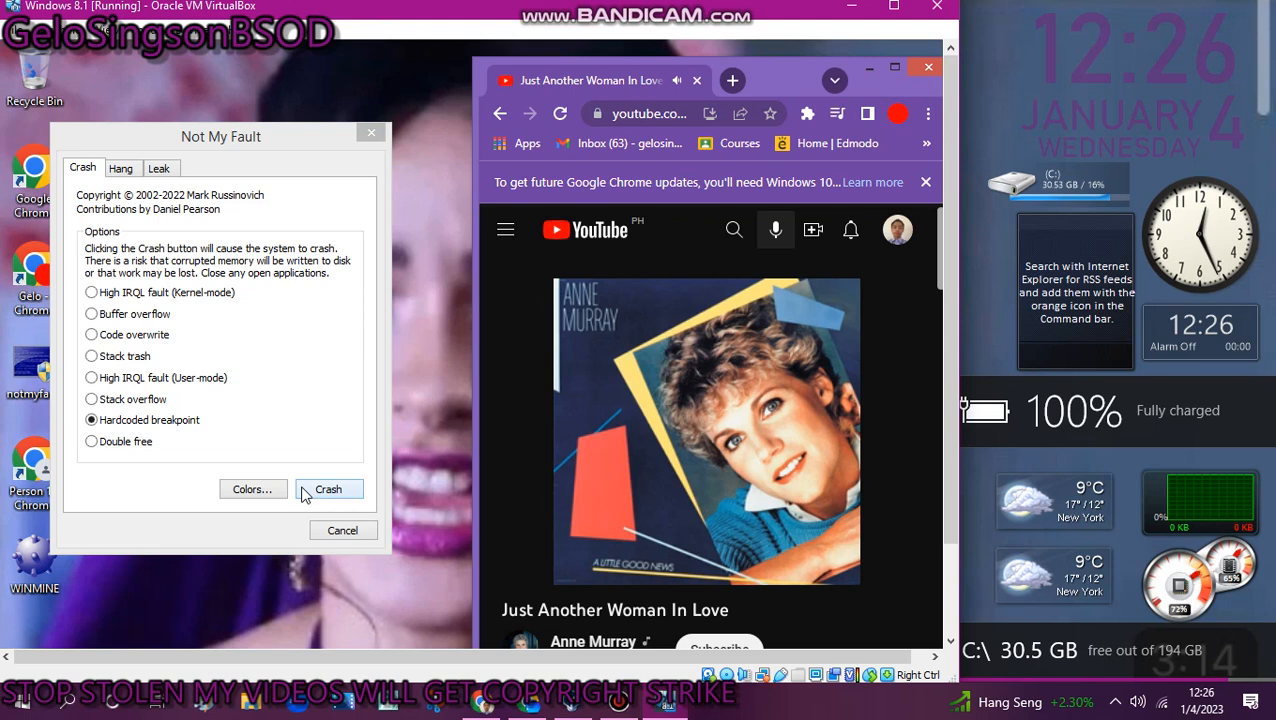
{"action": "mouse_move", "coordinate": [312, 496]}
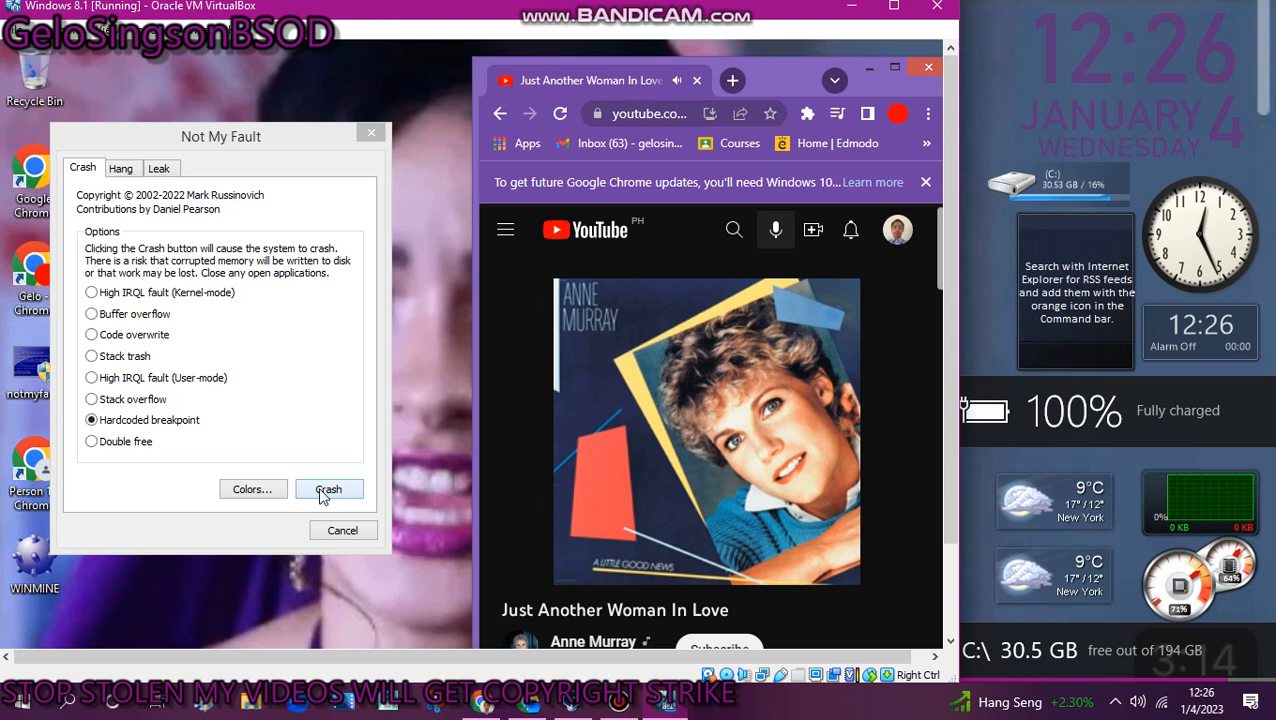
{"action": "left_click", "coordinate": [328, 488]}
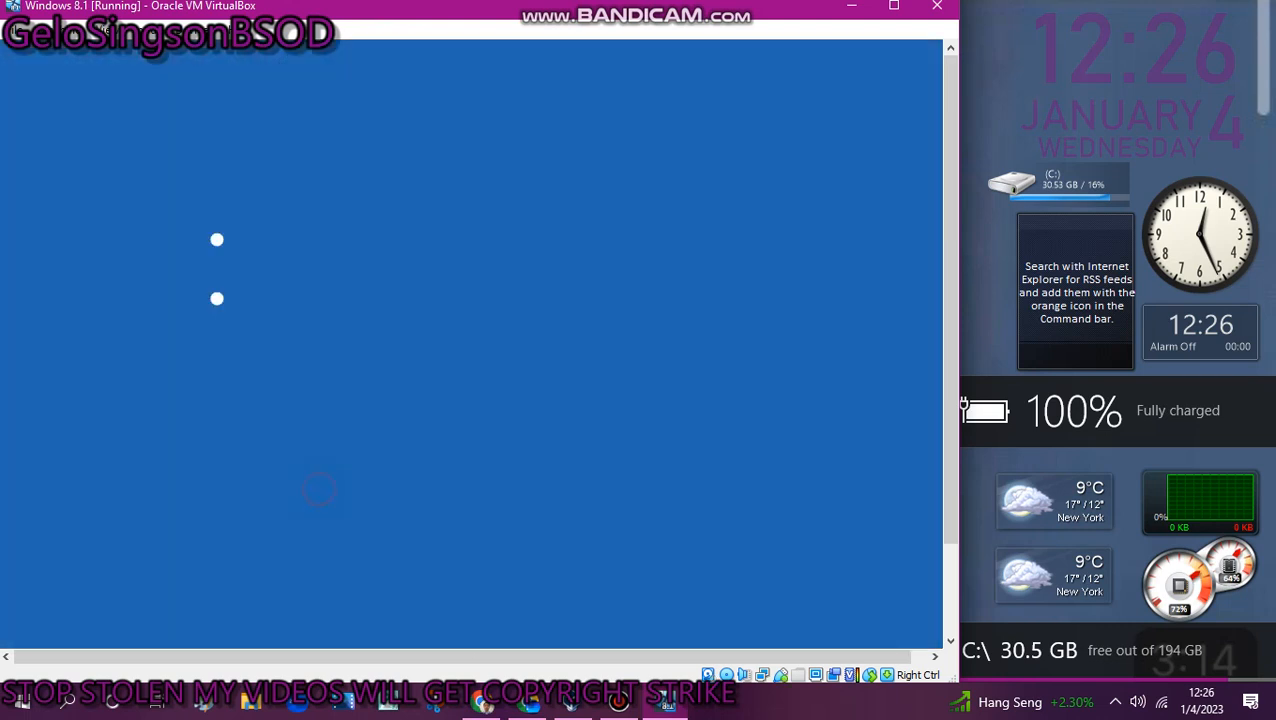